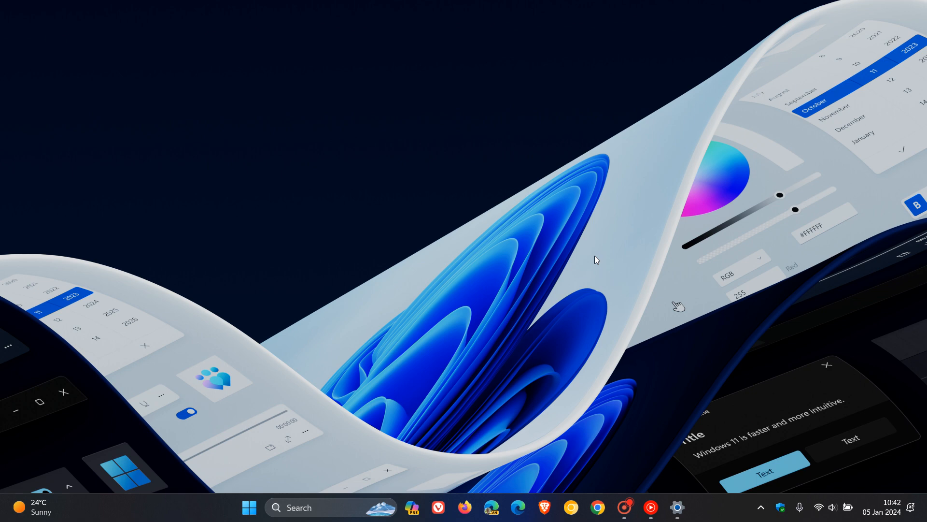
mouse_move(739, 309)
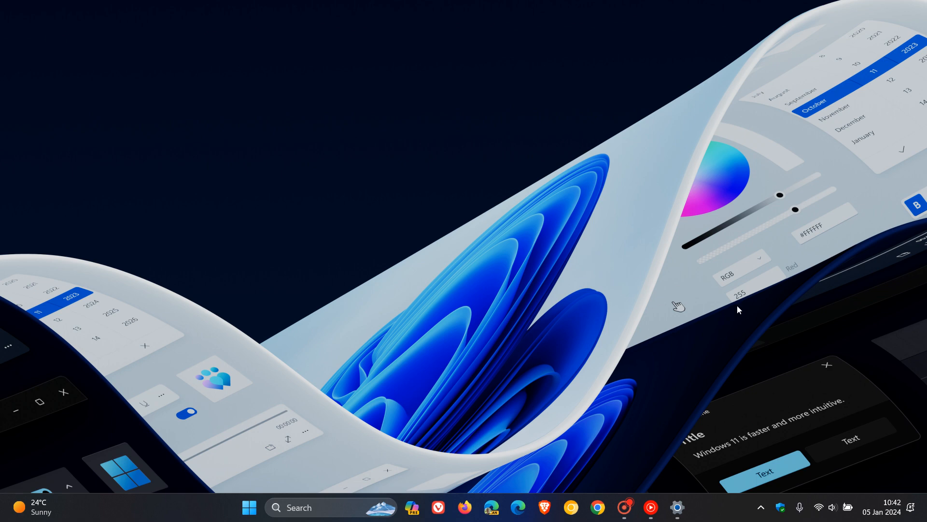
mouse_move(588, 255)
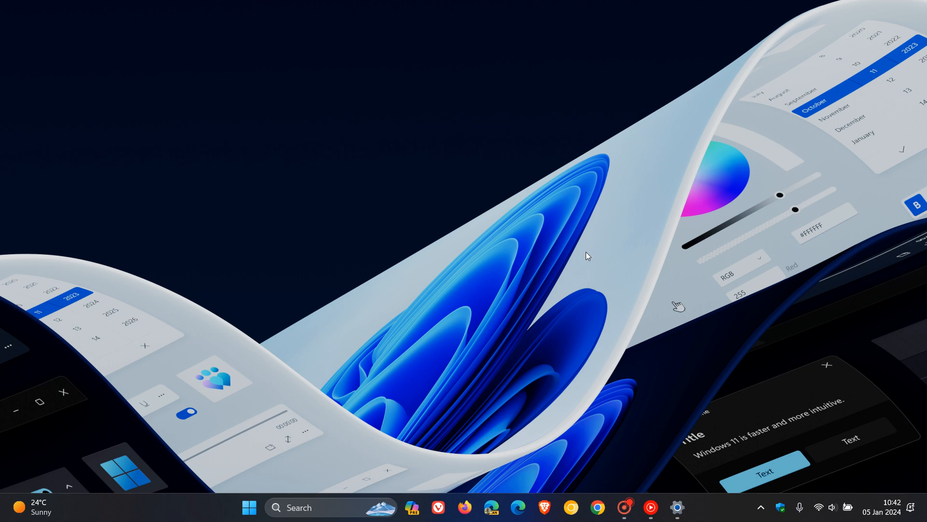
mouse_move(570, 251)
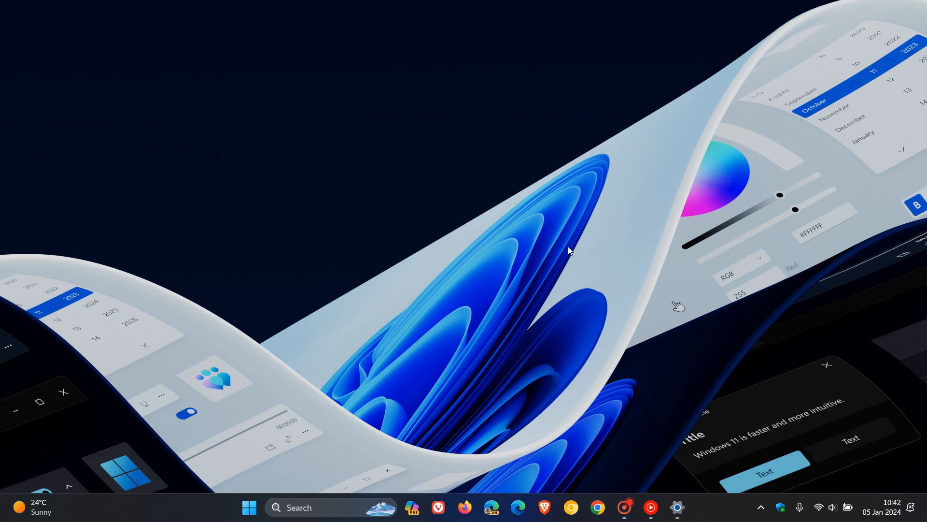
mouse_move(580, 252)
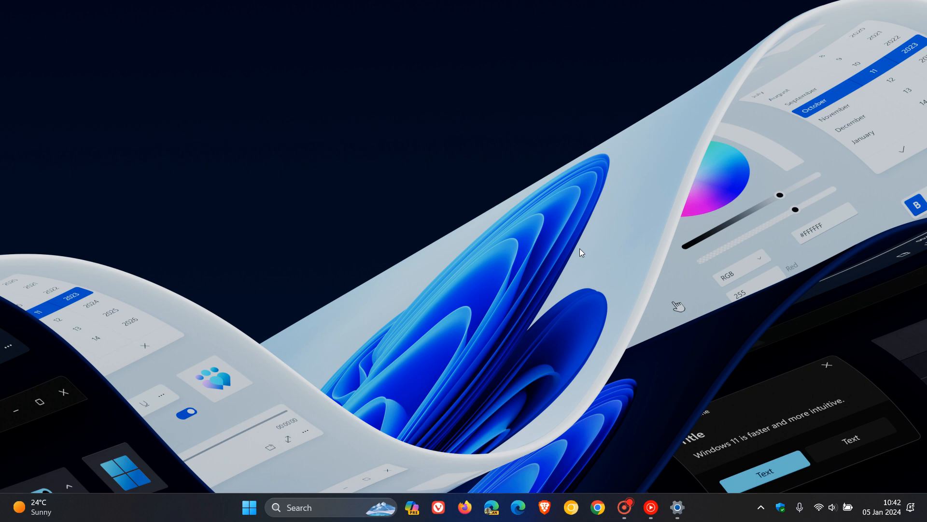
mouse_move(677, 507)
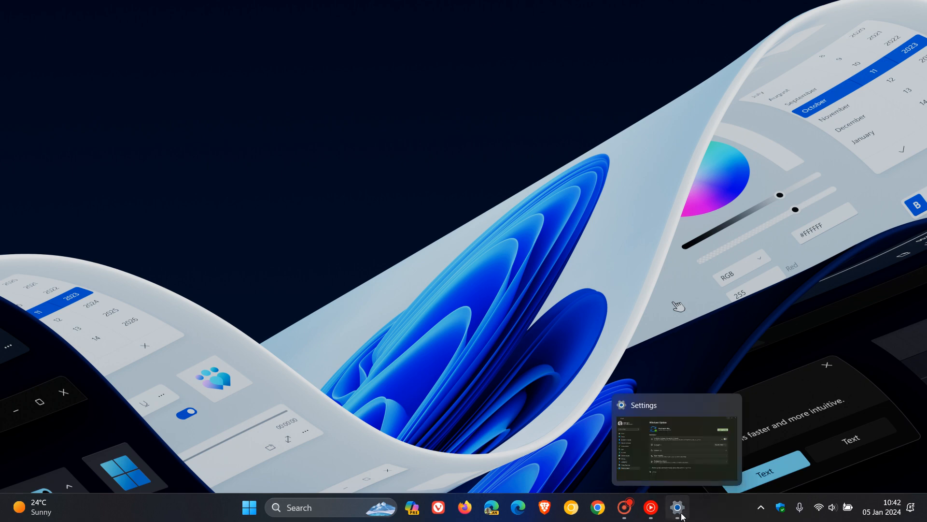
Step: Restore the Settings window from the taskbar, showing Windows Update reporting the device is up to date
left_click(677, 438)
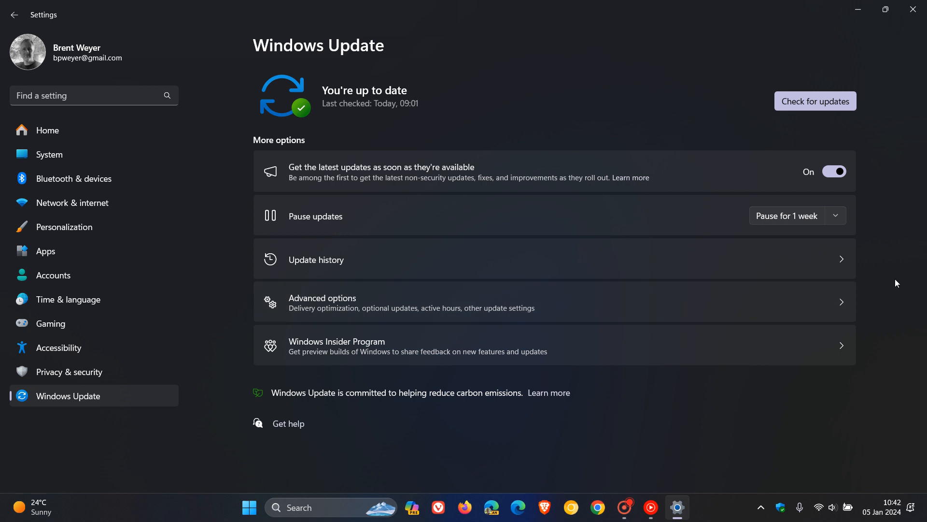
mouse_move(896, 267)
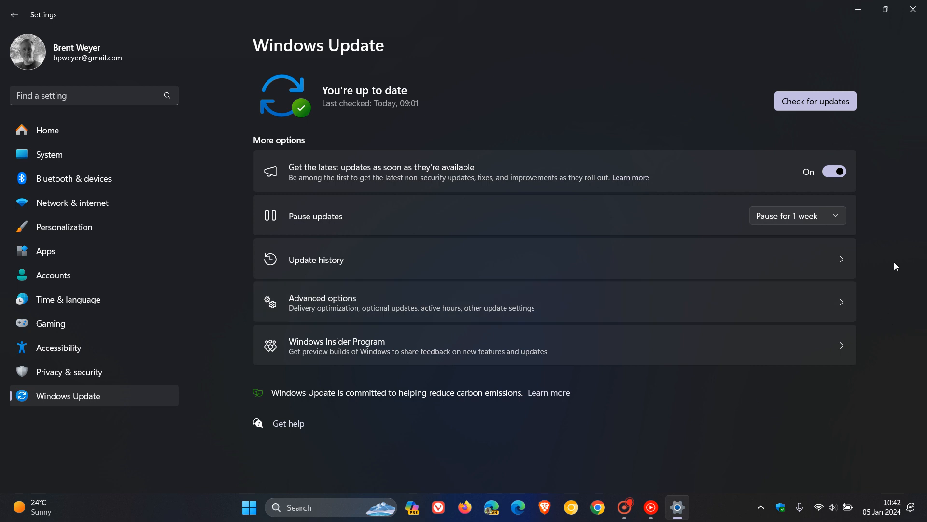
mouse_move(278, 199)
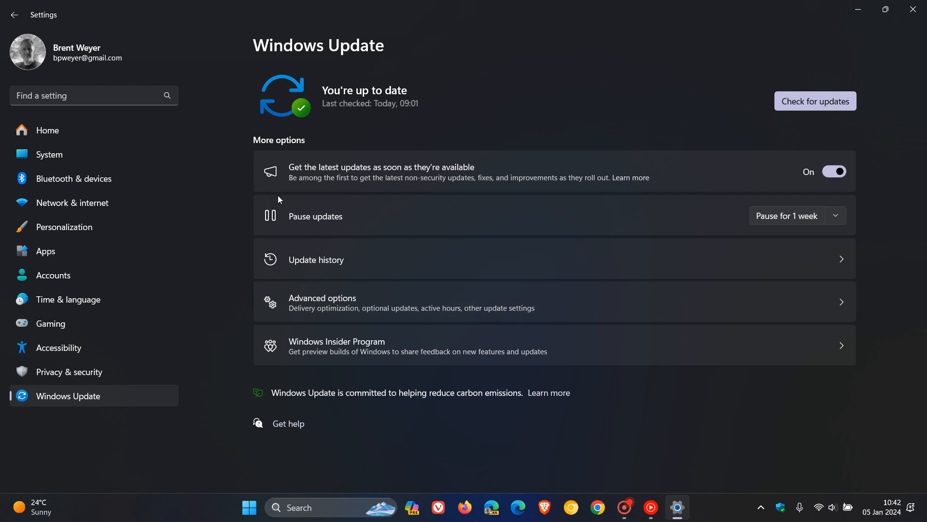
mouse_move(826, 199)
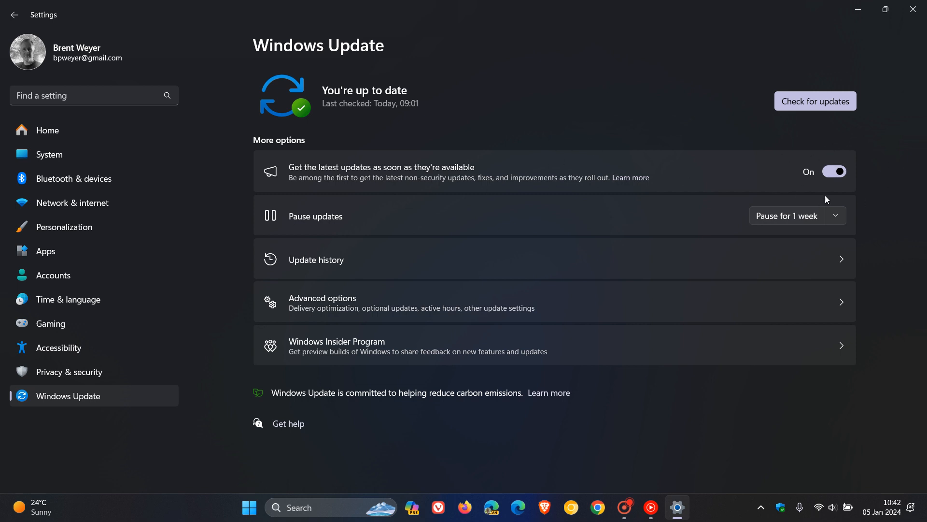
mouse_move(911, 171)
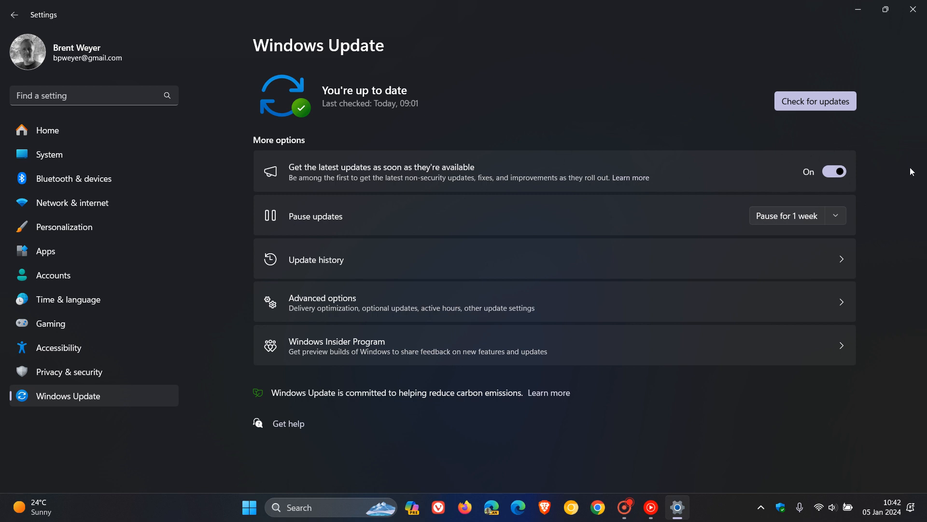
mouse_move(875, 188)
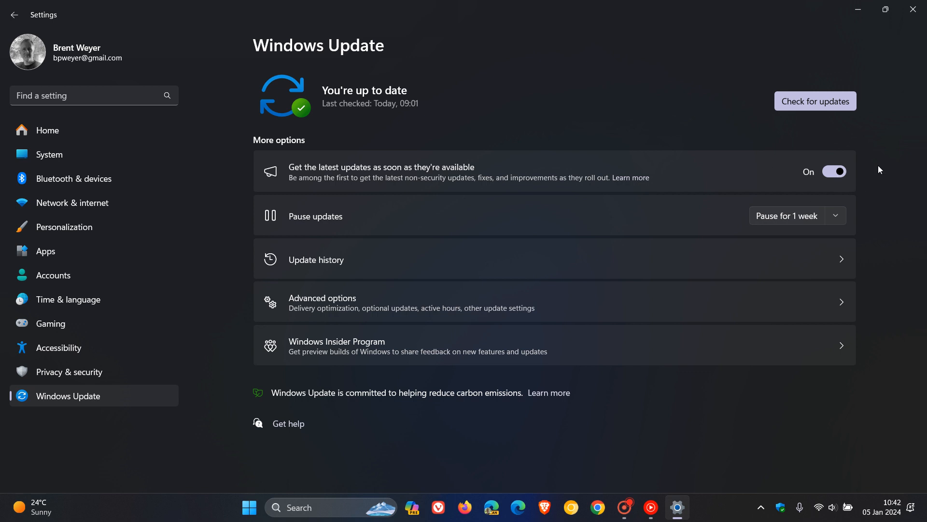
mouse_move(886, 184)
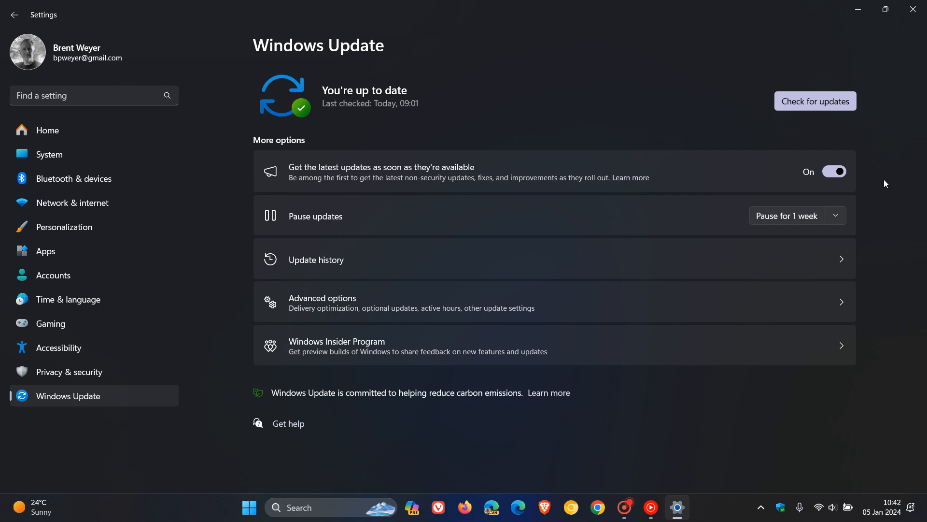
mouse_move(866, 181)
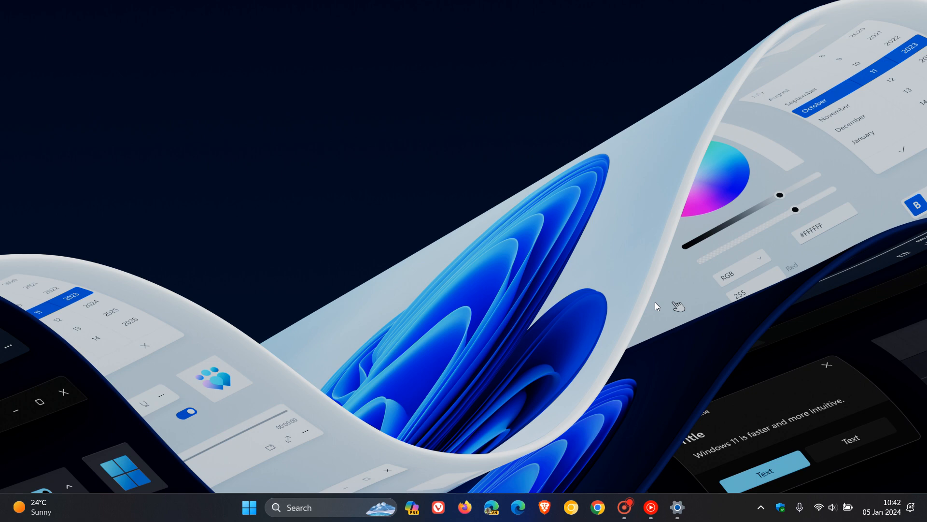
mouse_move(644, 272)
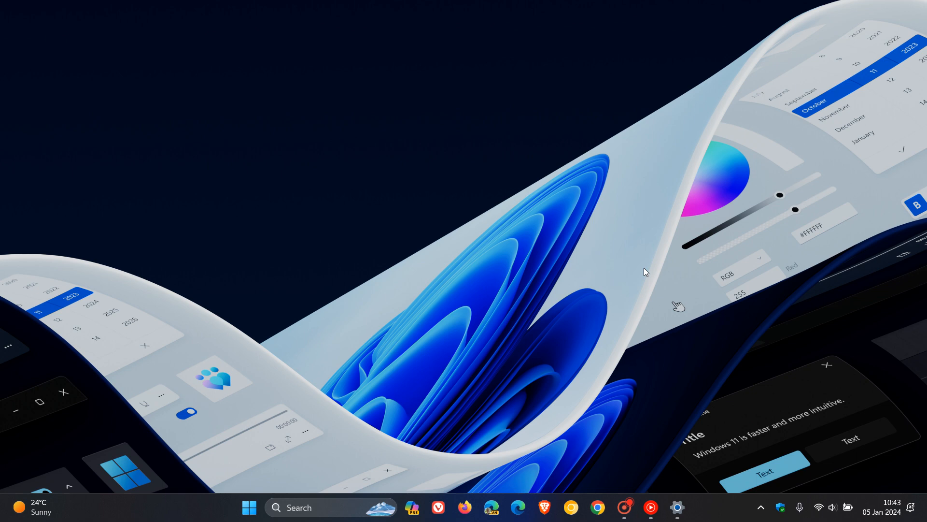
mouse_move(802, 413)
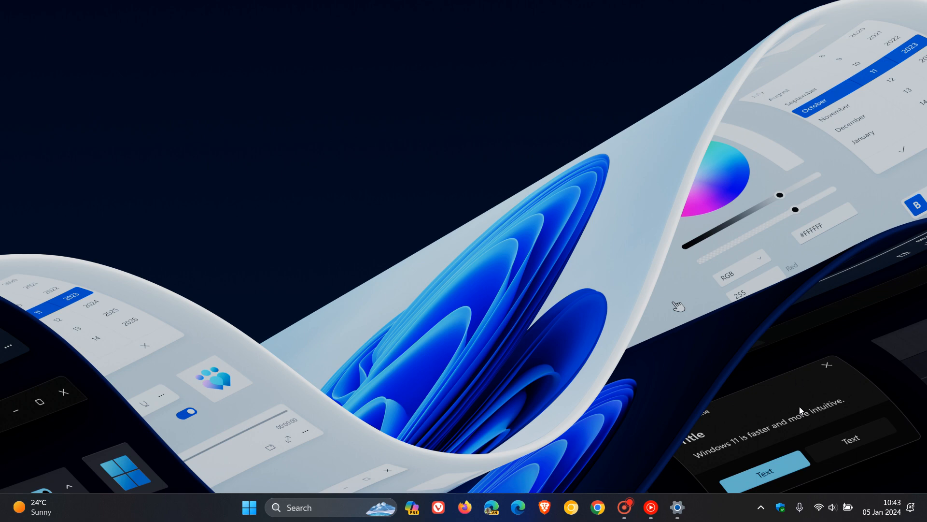
mouse_move(572, 328)
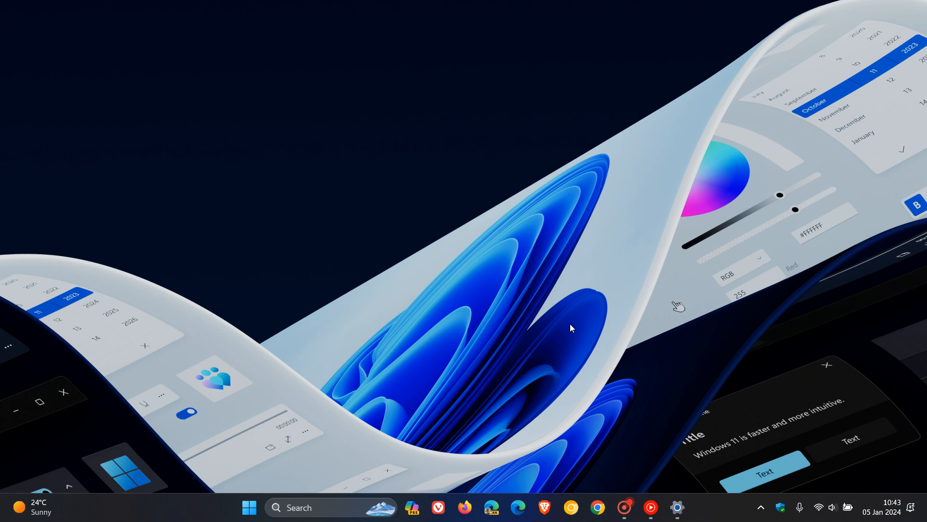
mouse_move(567, 329)
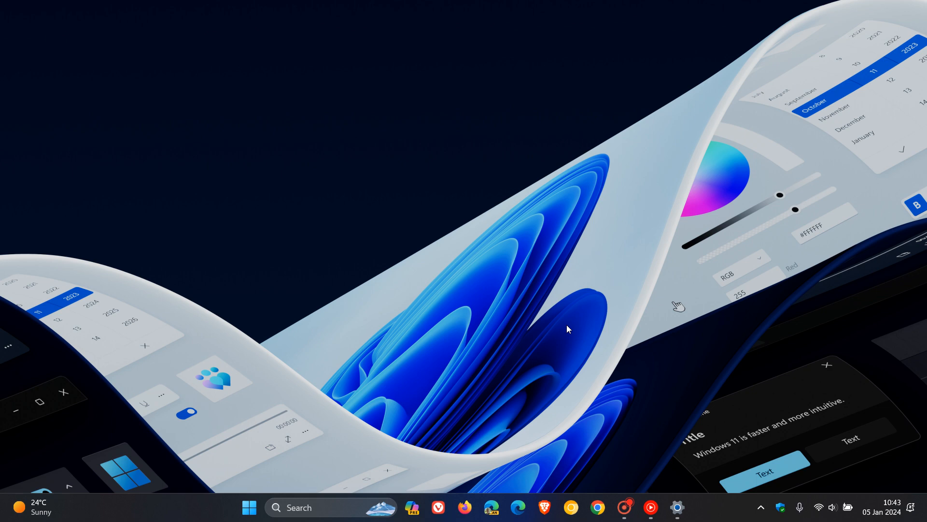
mouse_move(894, 515)
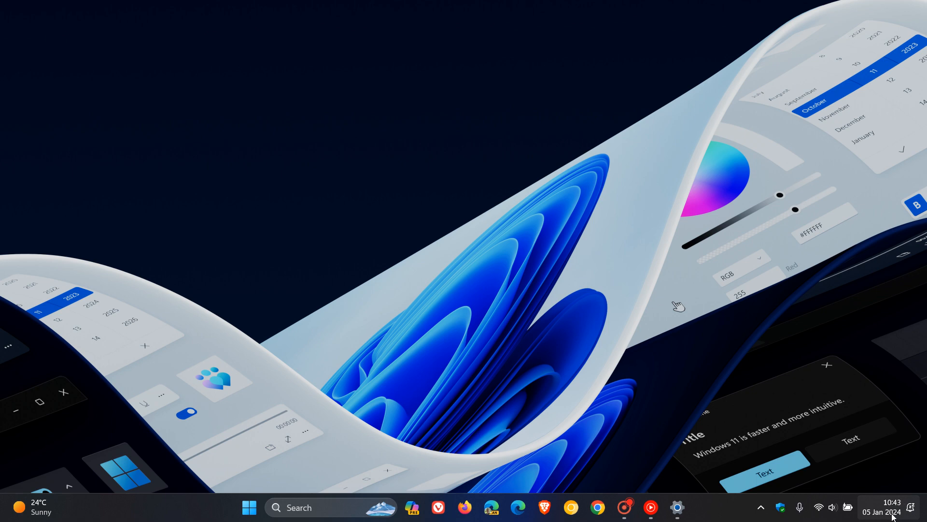
Step: Show the notifications and calendar panel and advance the calendar from January to February 2024
left_click(882, 511)
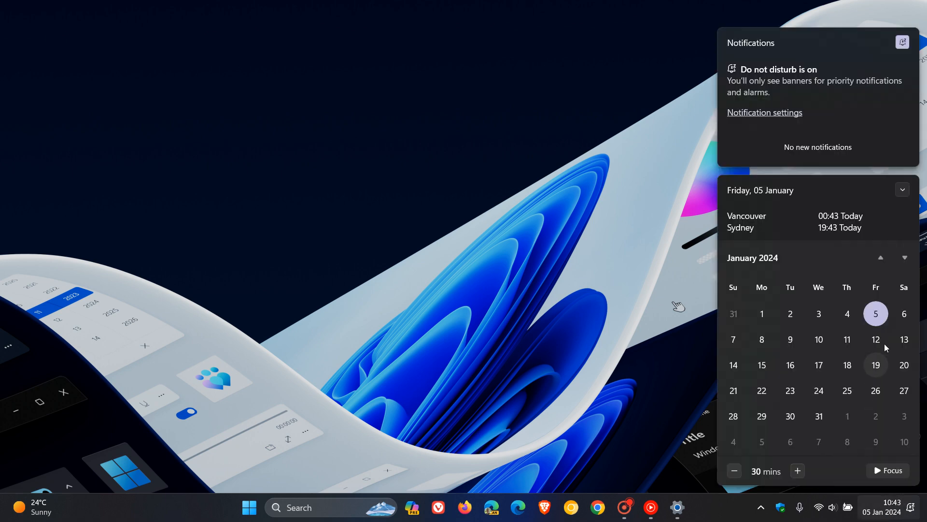
left_click(904, 257)
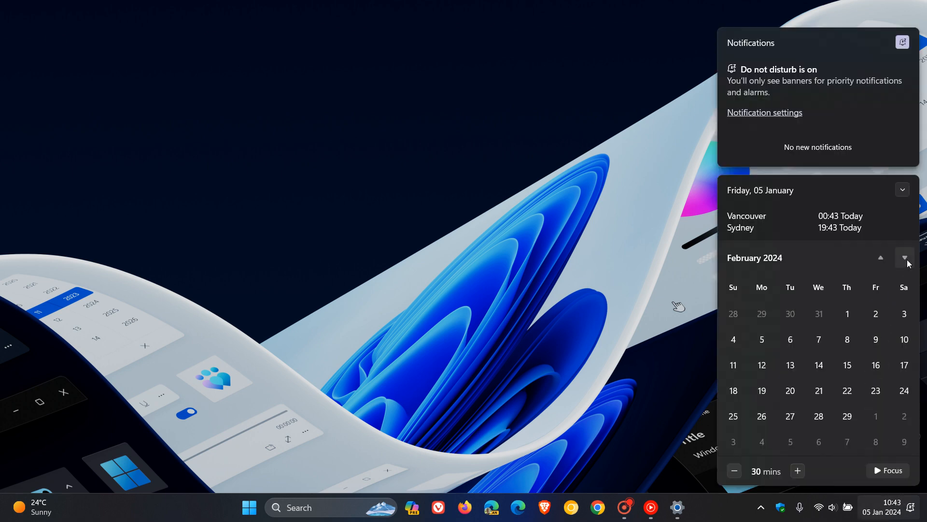
mouse_move(876, 396)
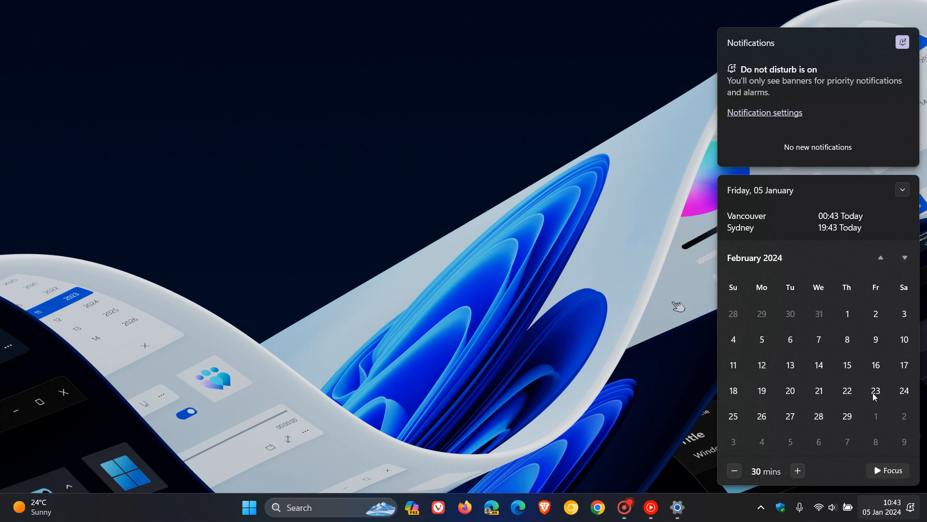
mouse_move(790, 390)
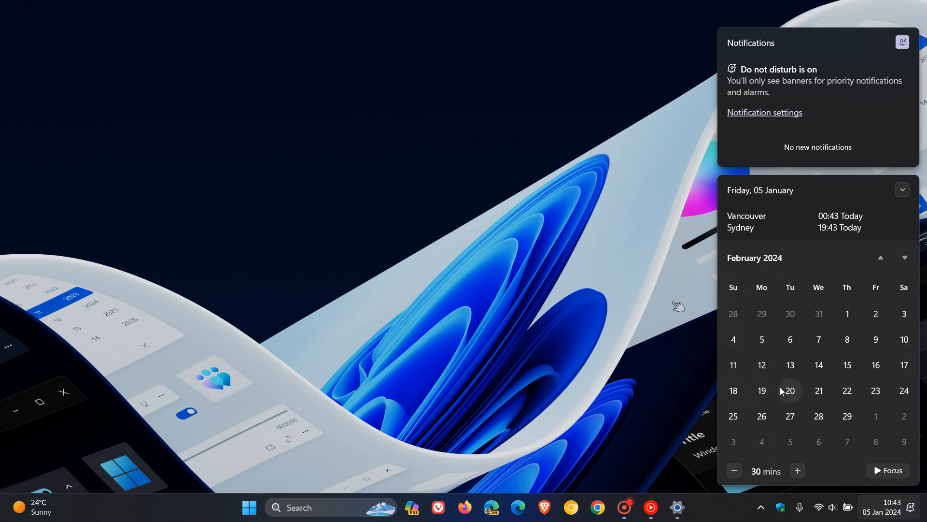
mouse_move(790, 421)
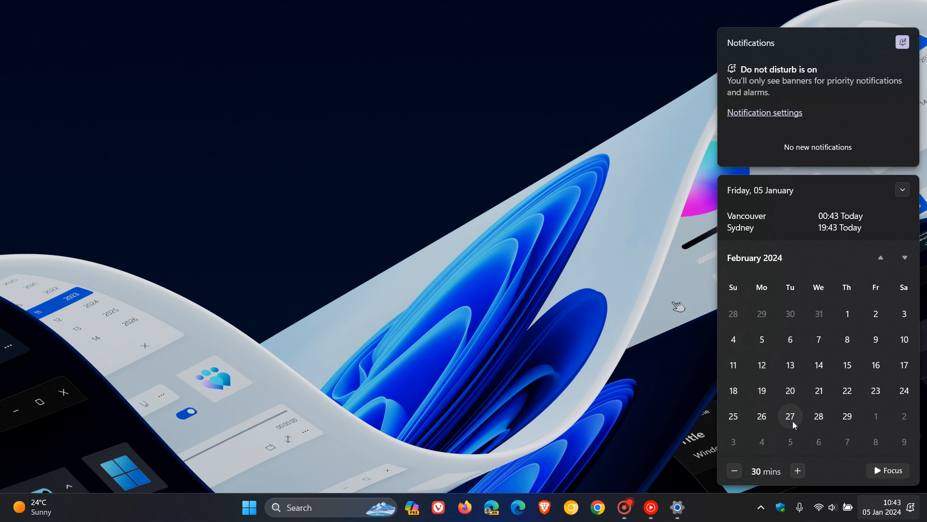
mouse_move(791, 390)
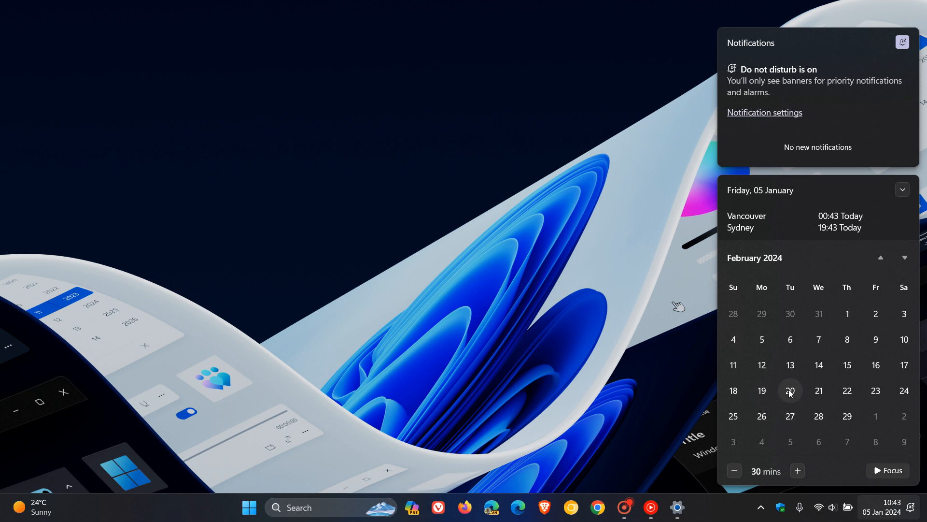
mouse_move(790, 416)
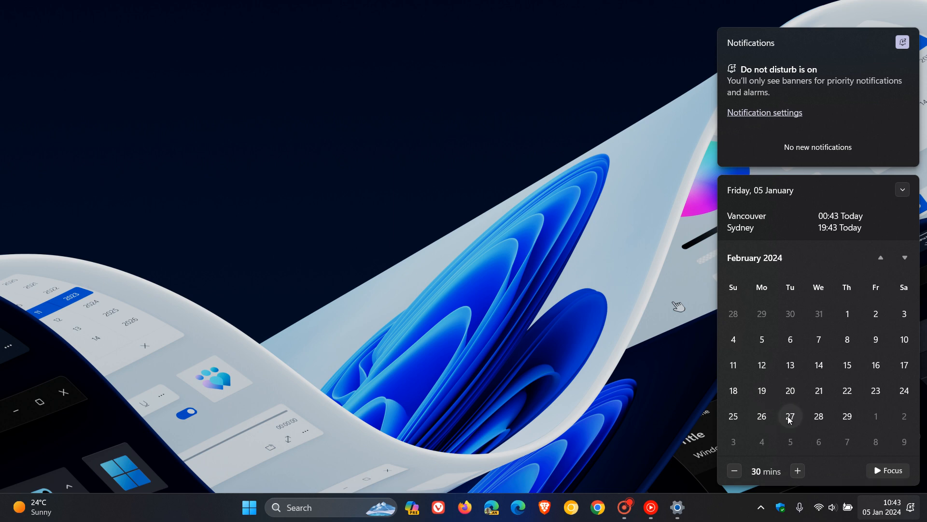
mouse_move(786, 410)
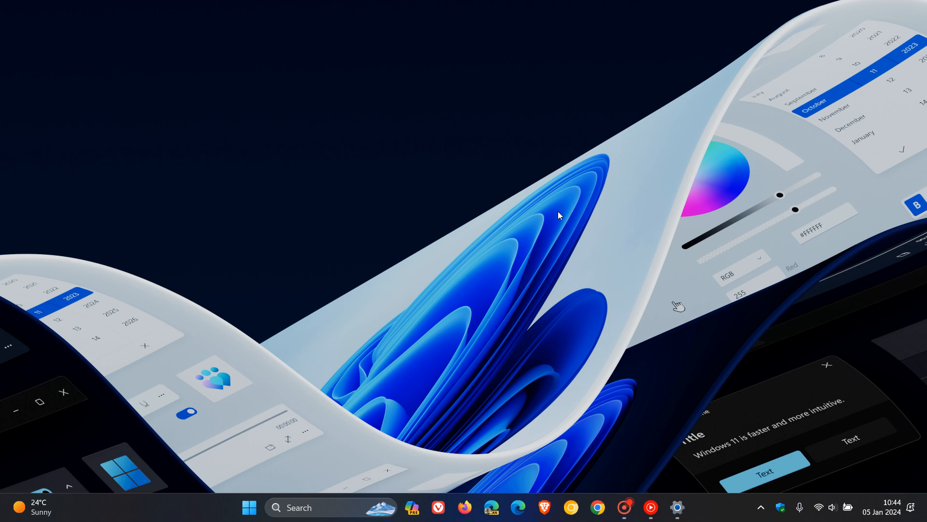
mouse_move(641, 319)
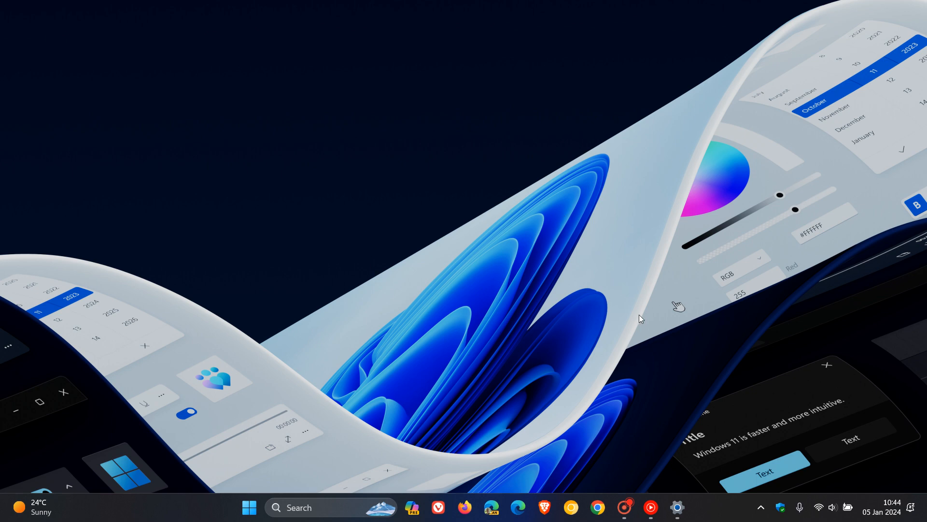
mouse_move(657, 326)
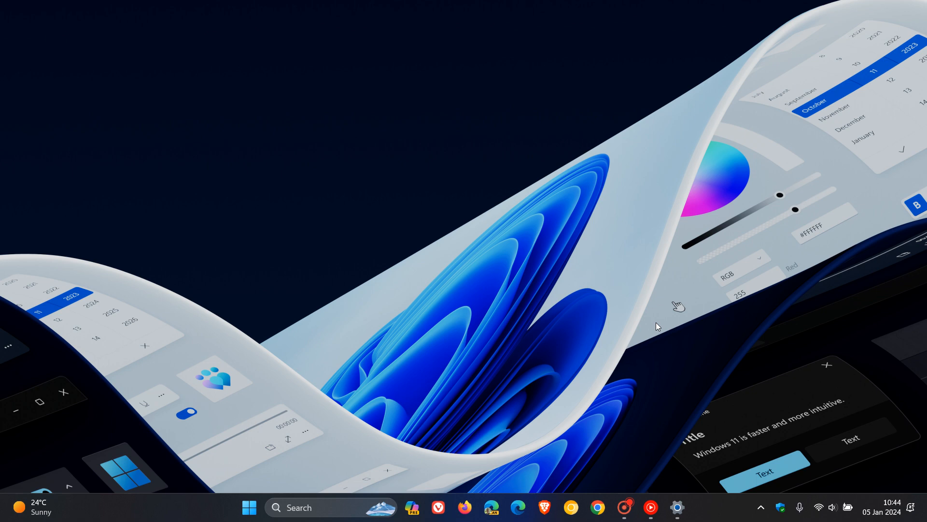
Step: Dismiss the notification and calendar flyout by clicking toward the taskbar
left_click(248, 507)
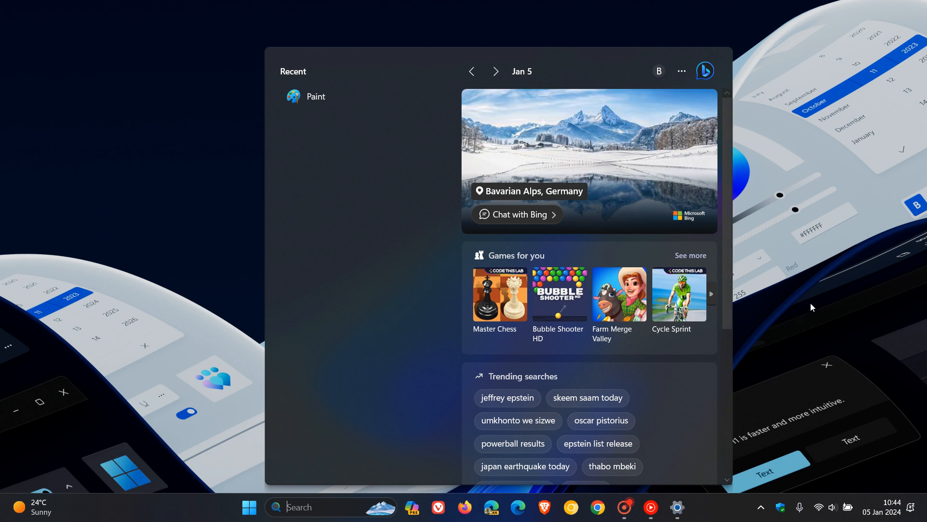
Step: Dismiss the Search flyout so only the desktop and taskbar remain
left_click(248, 507)
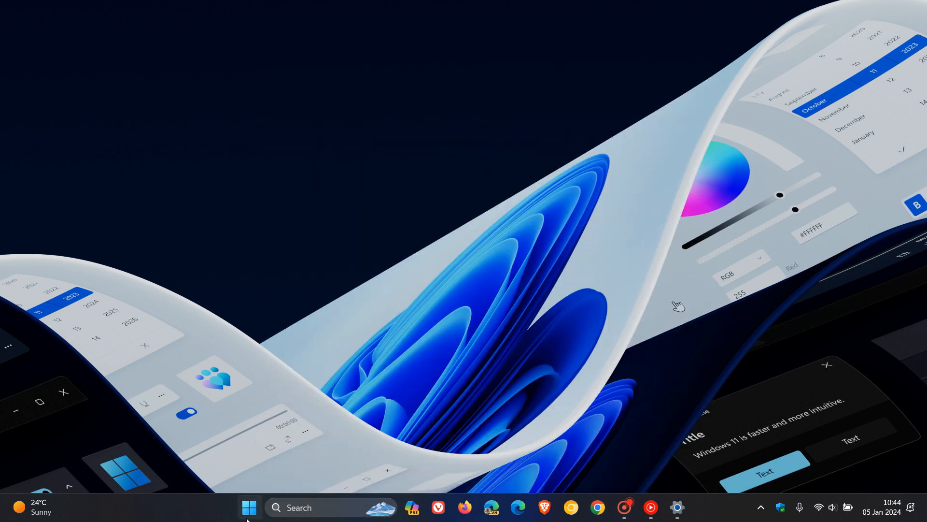
left_click(249, 507)
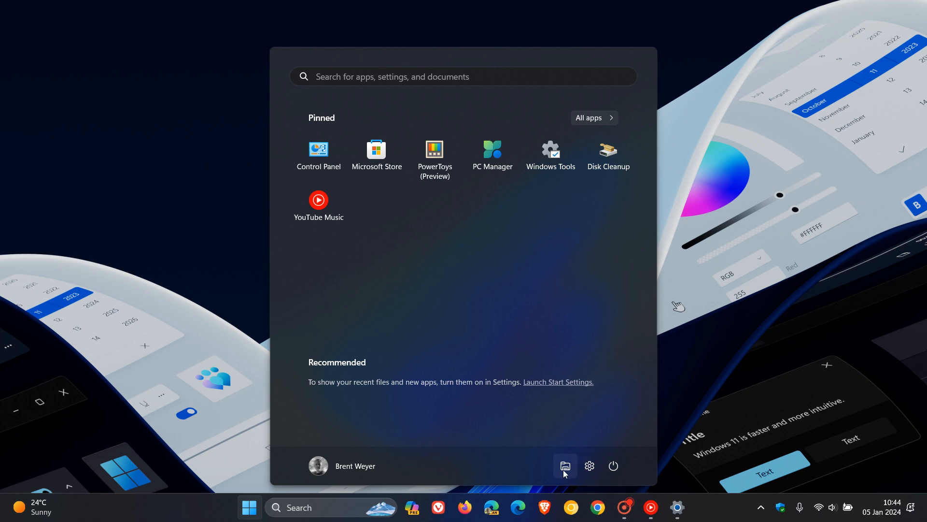
left_click(563, 466)
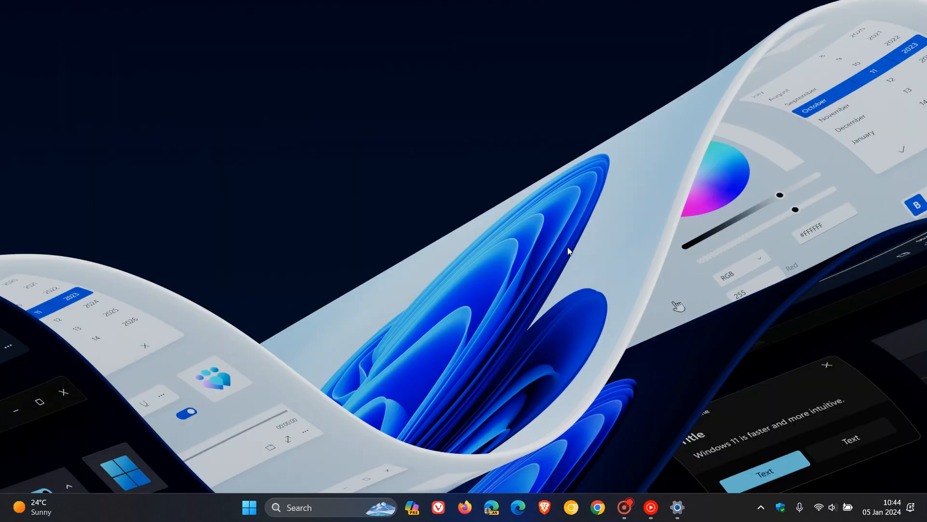
mouse_move(625, 203)
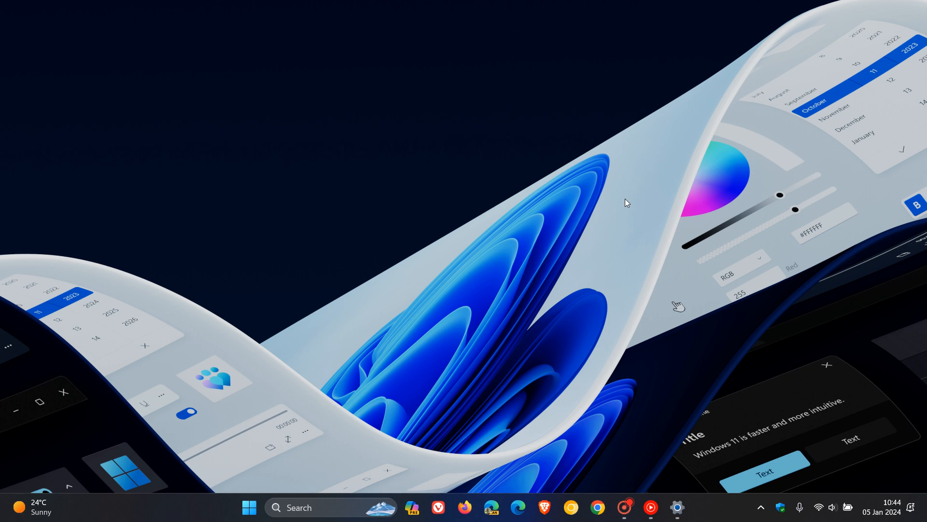
mouse_move(650, 318)
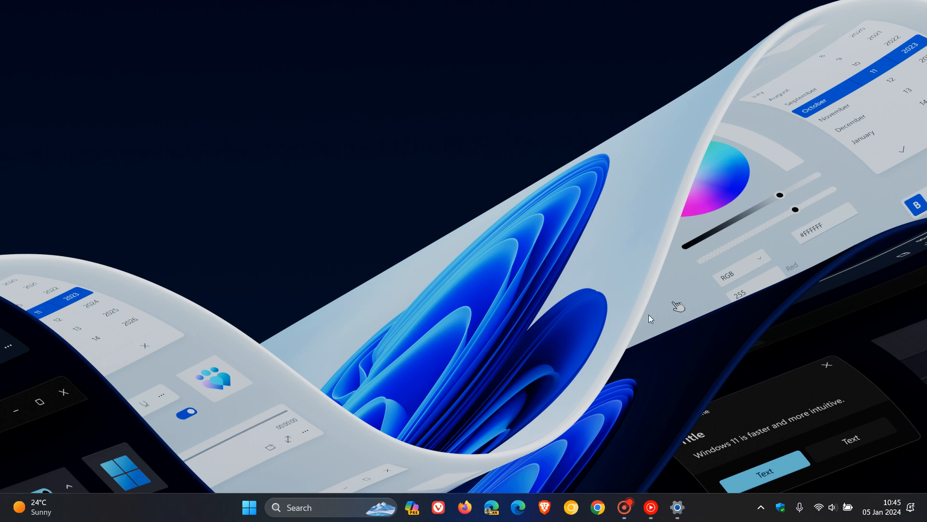
mouse_move(681, 255)
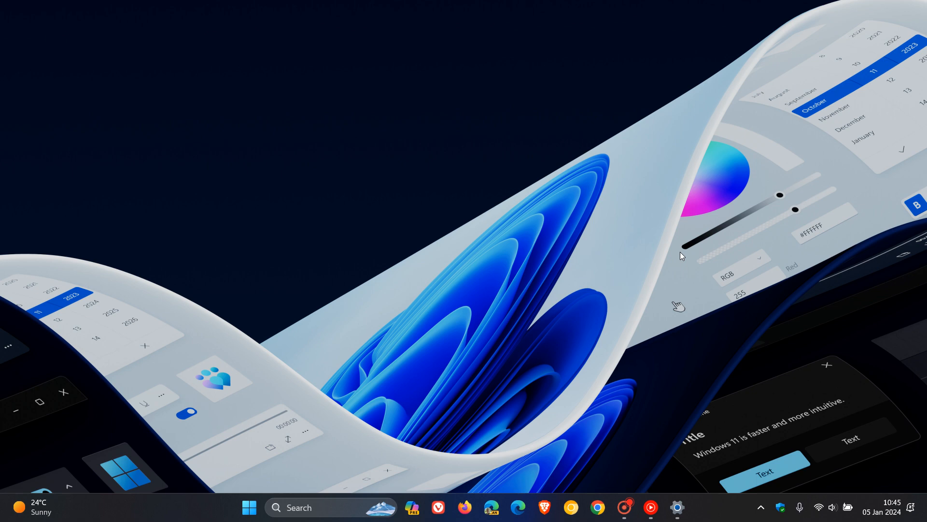
mouse_move(655, 226)
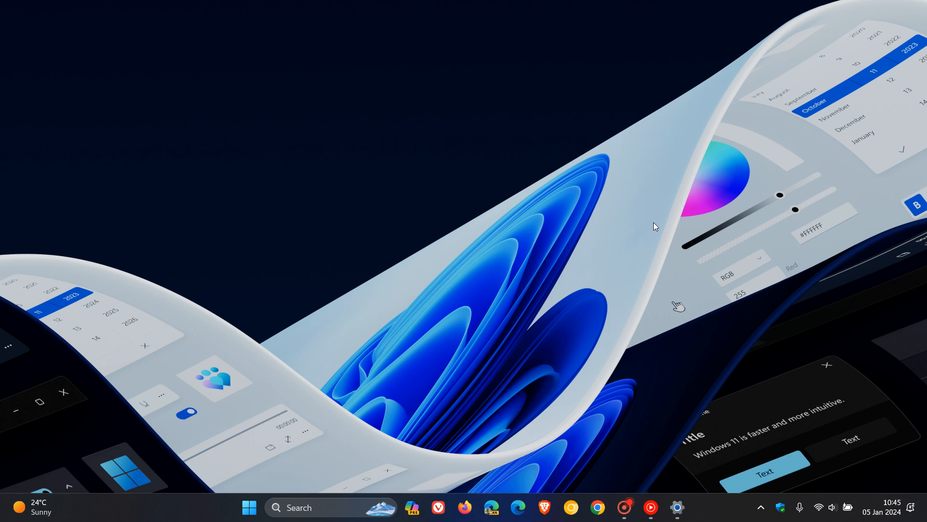
Step: Launch Settings from the taskbar at the Windows Update page
left_click(676, 507)
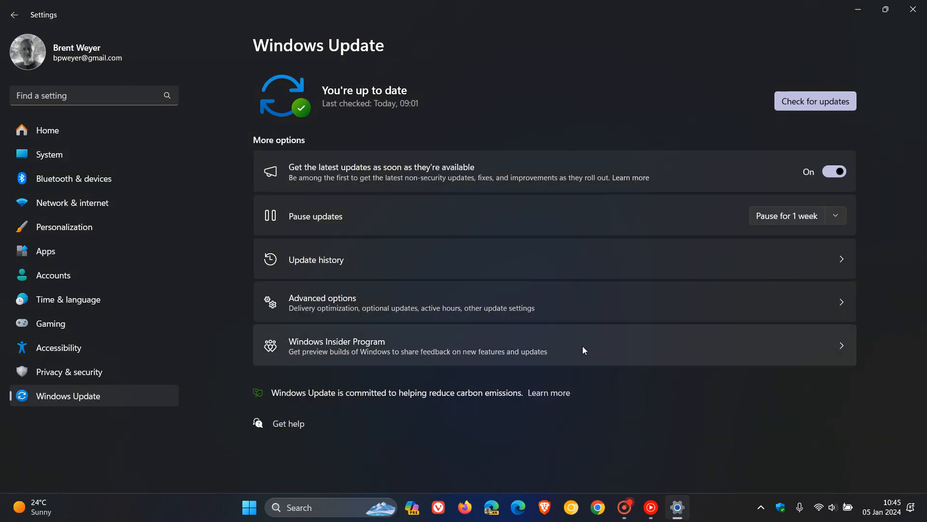
mouse_move(555, 259)
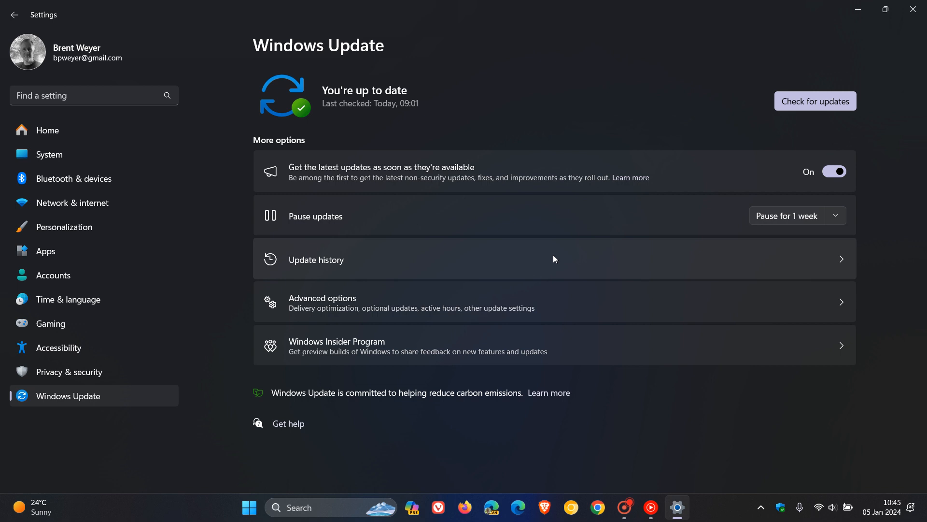
mouse_move(872, 182)
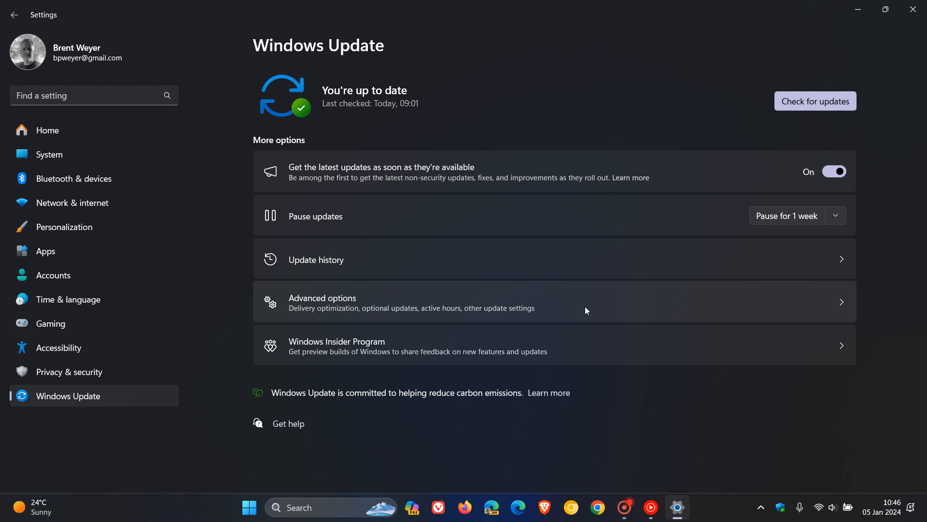
mouse_move(809, 170)
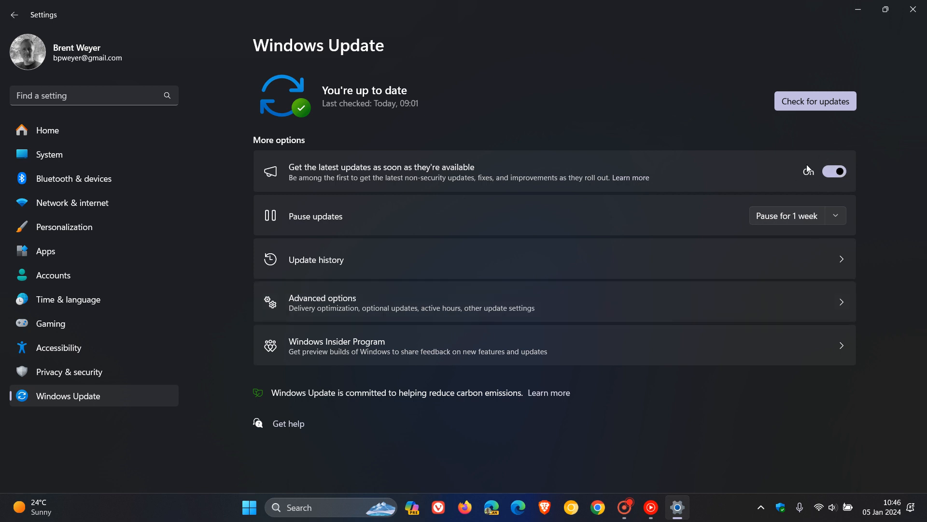
mouse_move(520, 309)
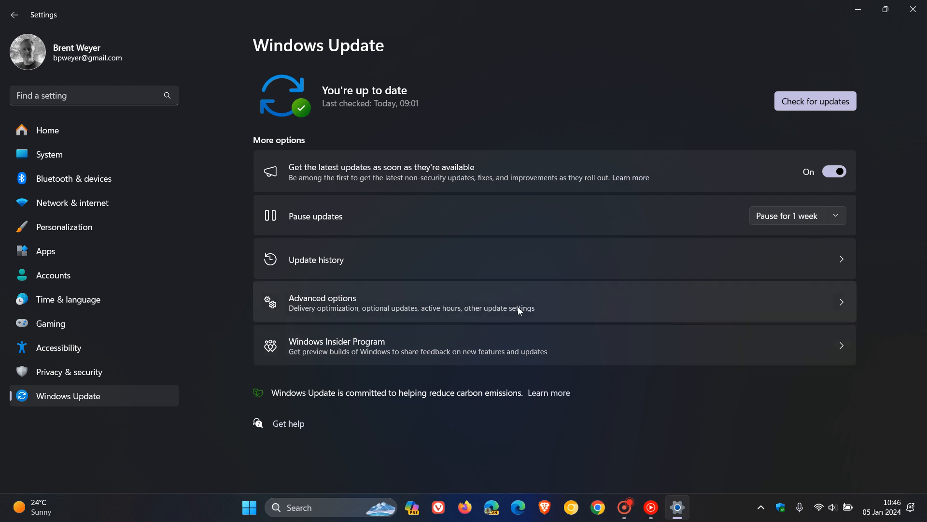
Step: Show Update history listing quality, driver, definition and other update categories
left_click(316, 260)
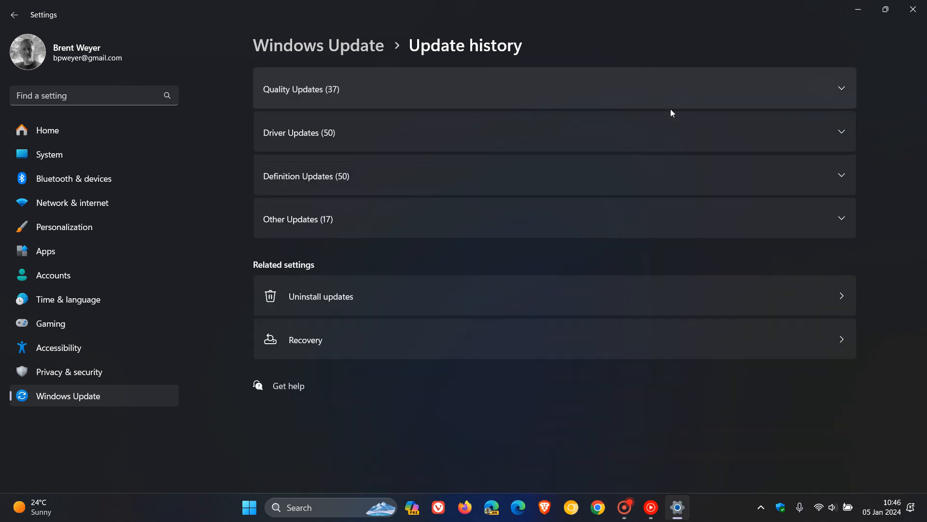
mouse_move(530, 178)
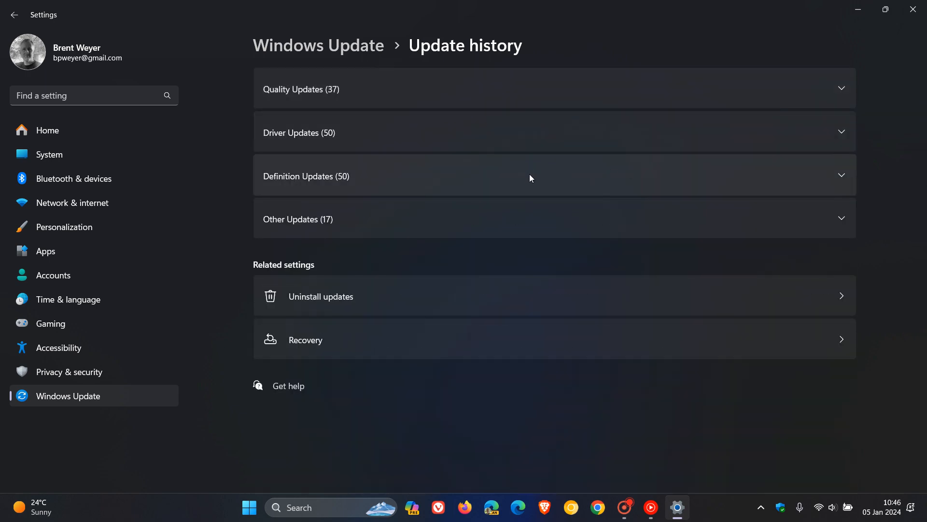
mouse_move(525, 183)
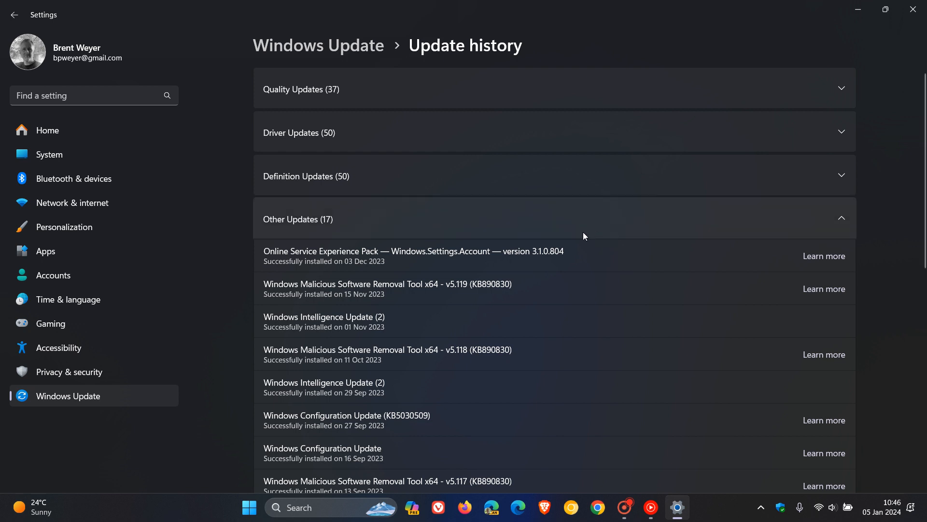
mouse_move(639, 376)
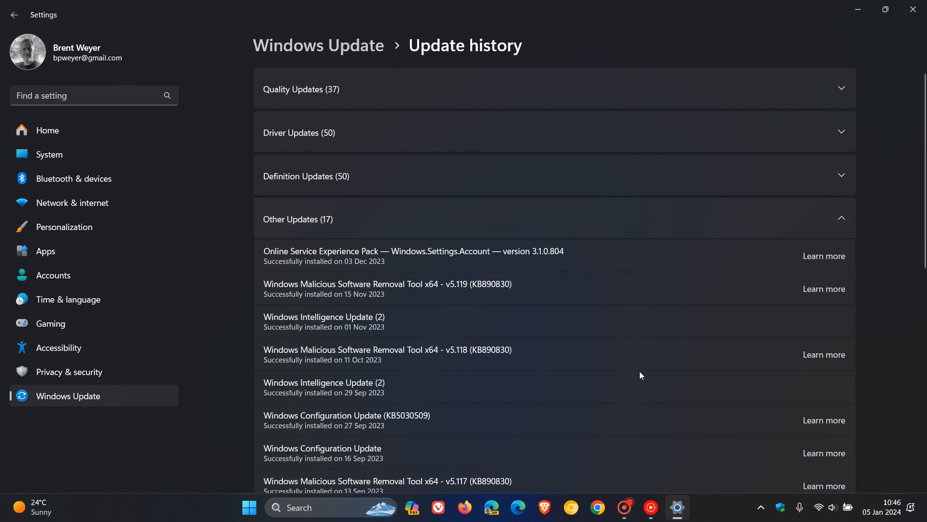
mouse_move(394, 405)
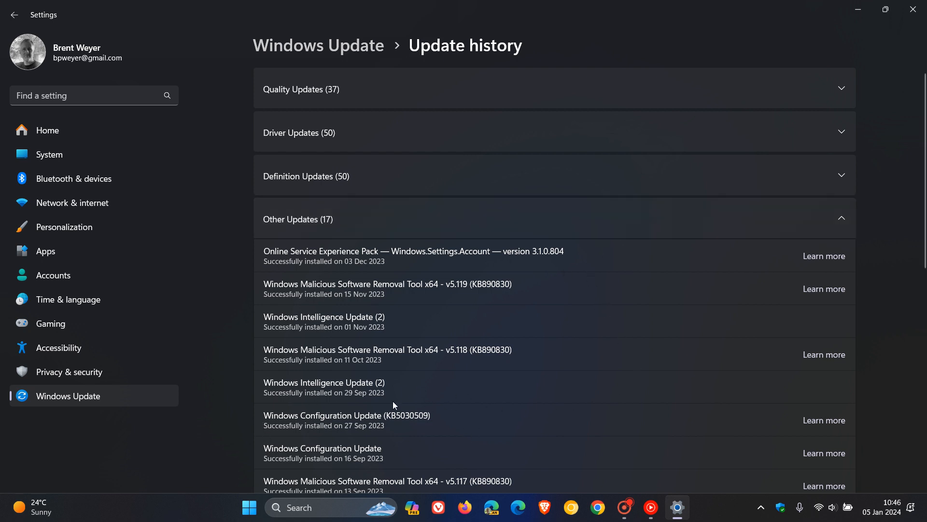
mouse_move(262, 418)
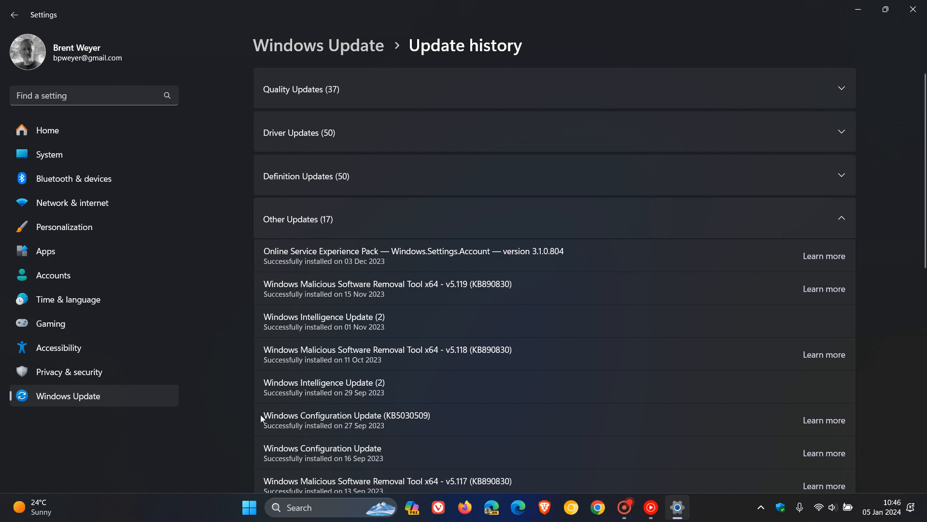
mouse_move(466, 418)
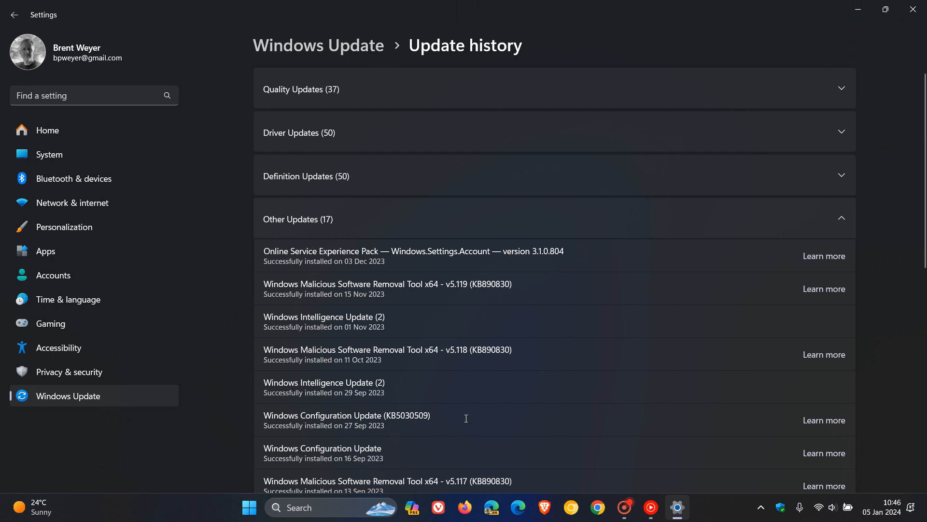
mouse_move(388, 419)
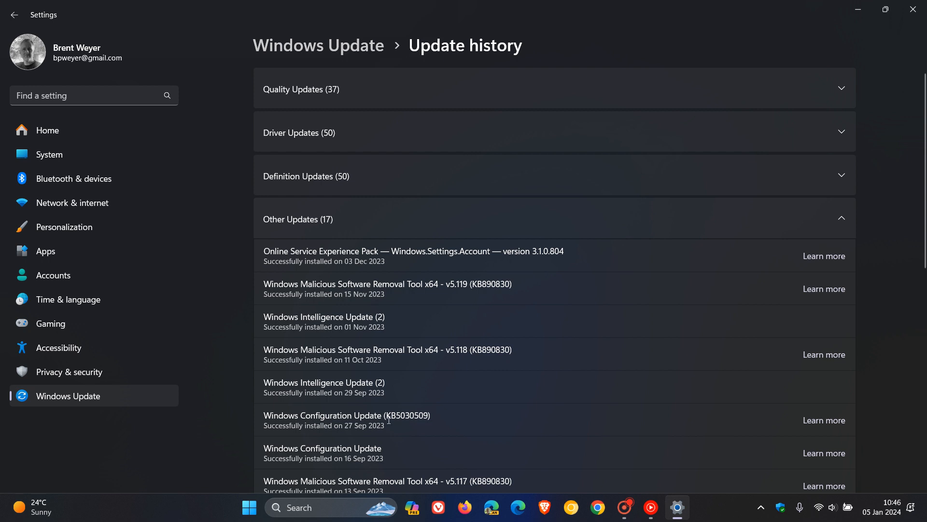
mouse_move(527, 401)
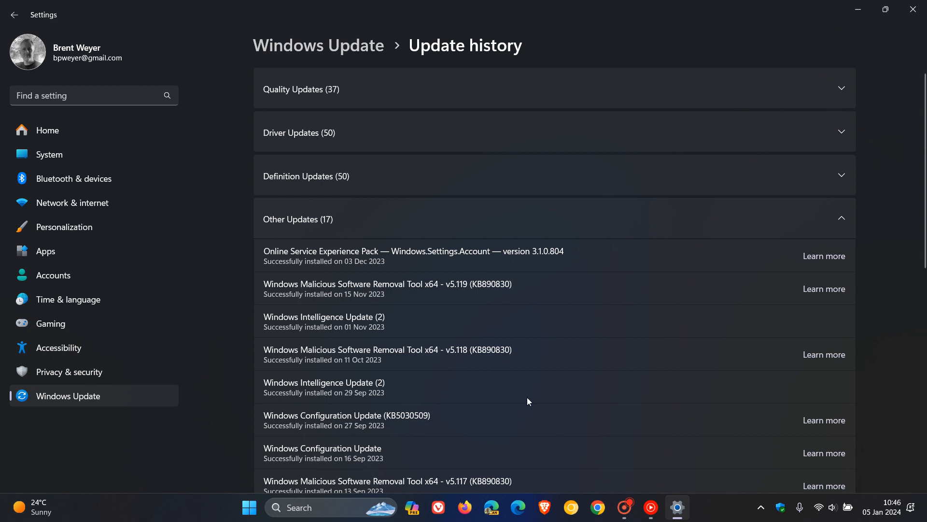
mouse_move(251, 378)
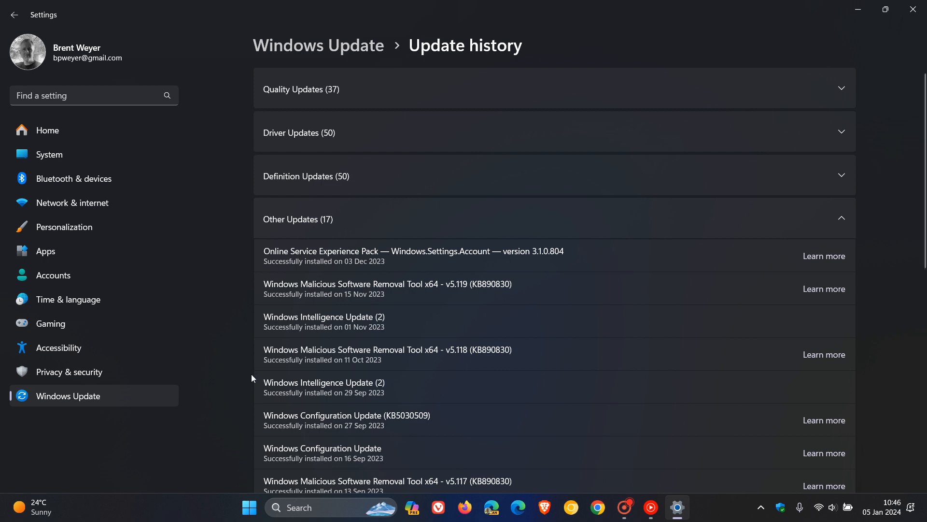
mouse_move(552, 427)
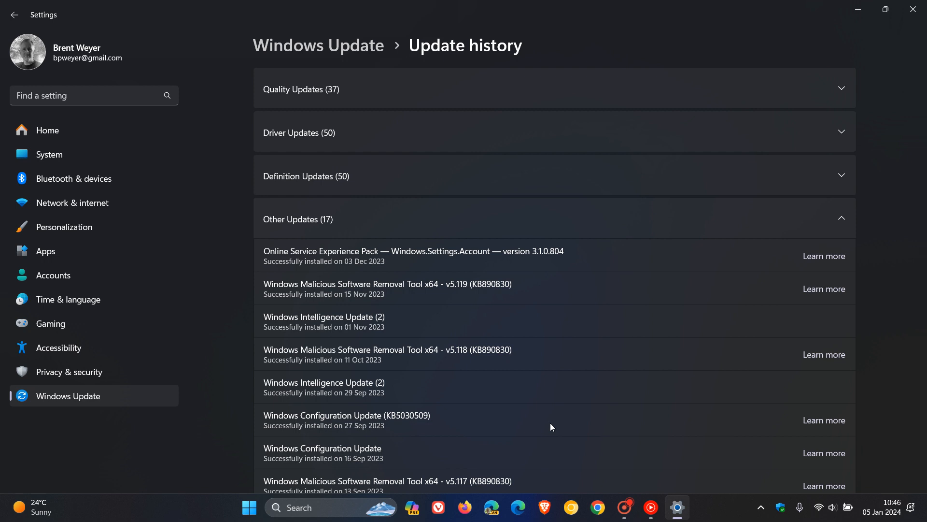
mouse_move(98, 405)
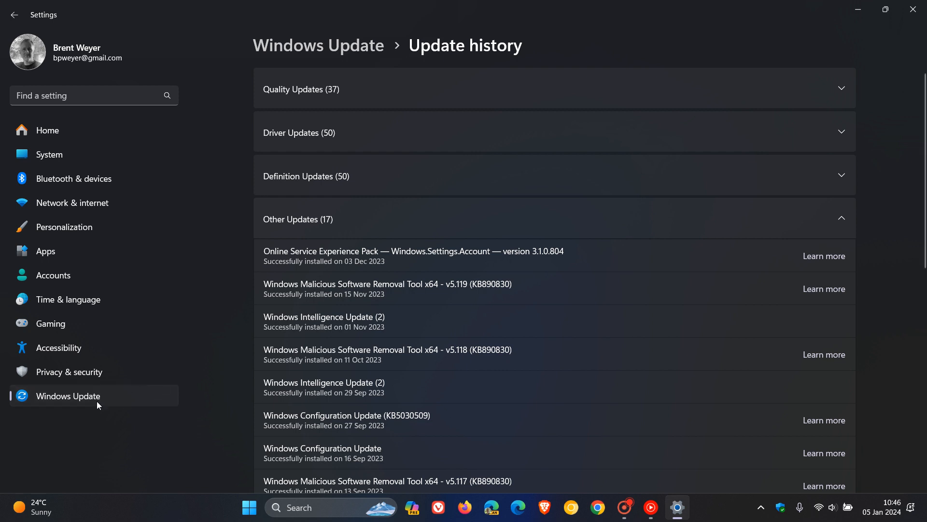
Step: Go back from Update history to the main Windows Update page
left_click(15, 15)
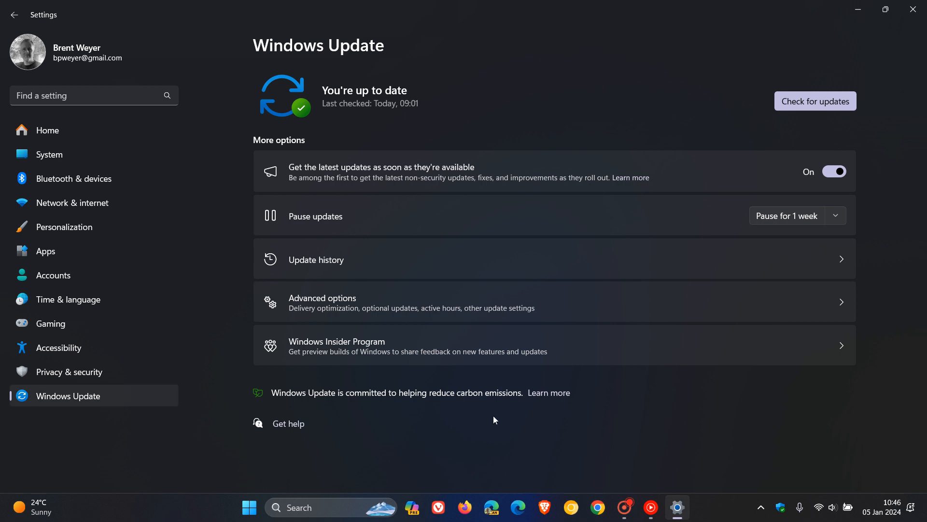
mouse_move(777, 423)
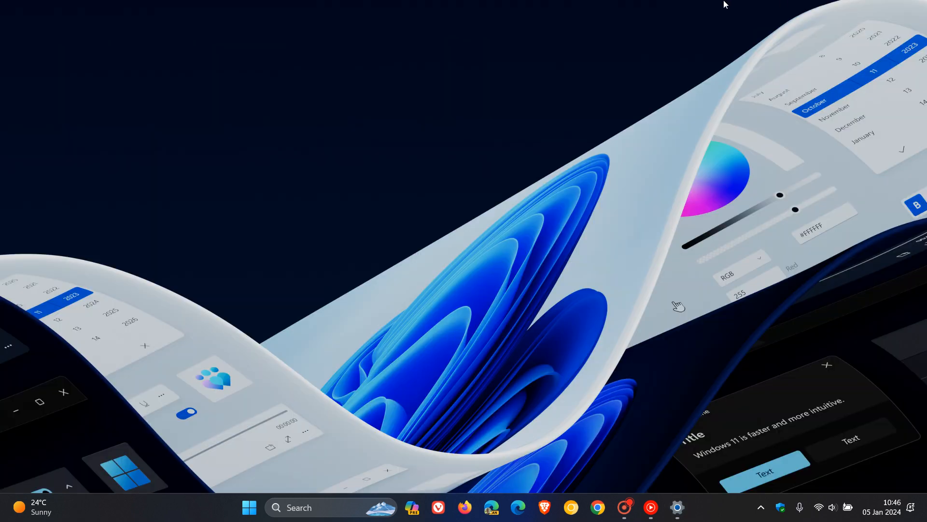
mouse_move(660, 166)
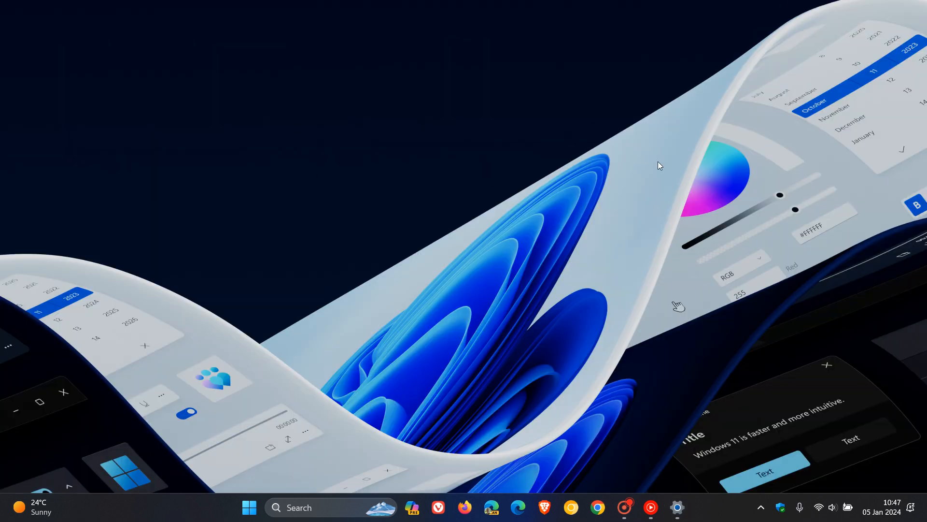